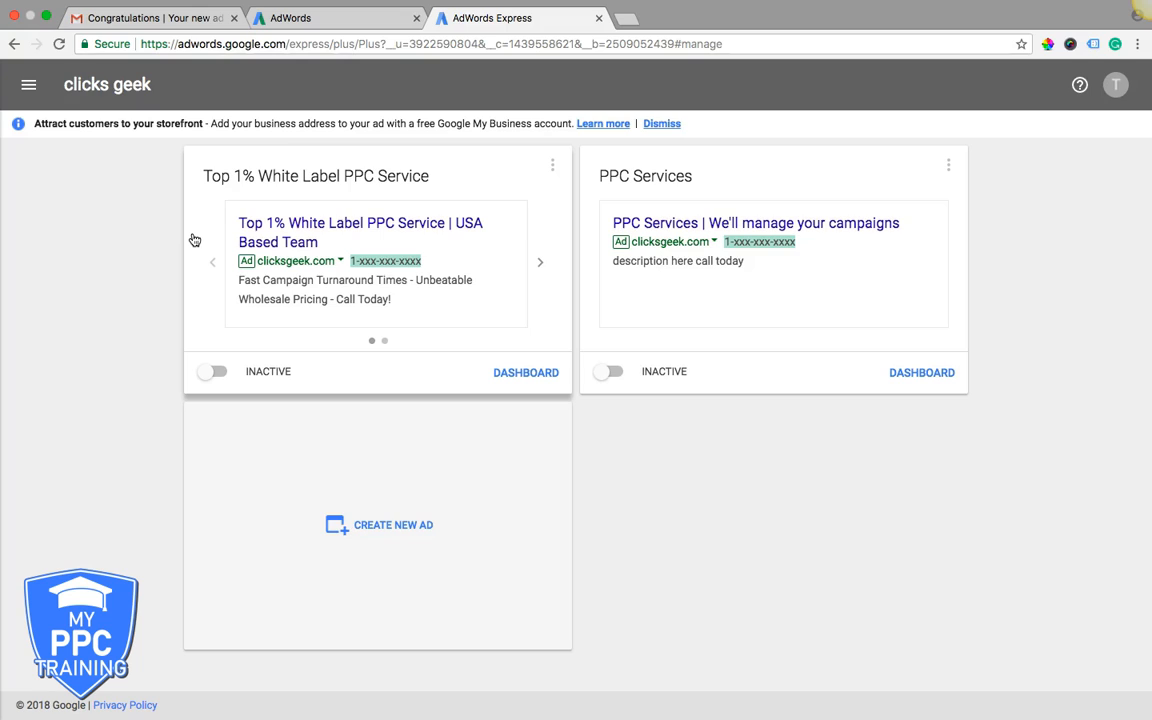
{"action": "mouse_move", "coordinate": [390, 316]}
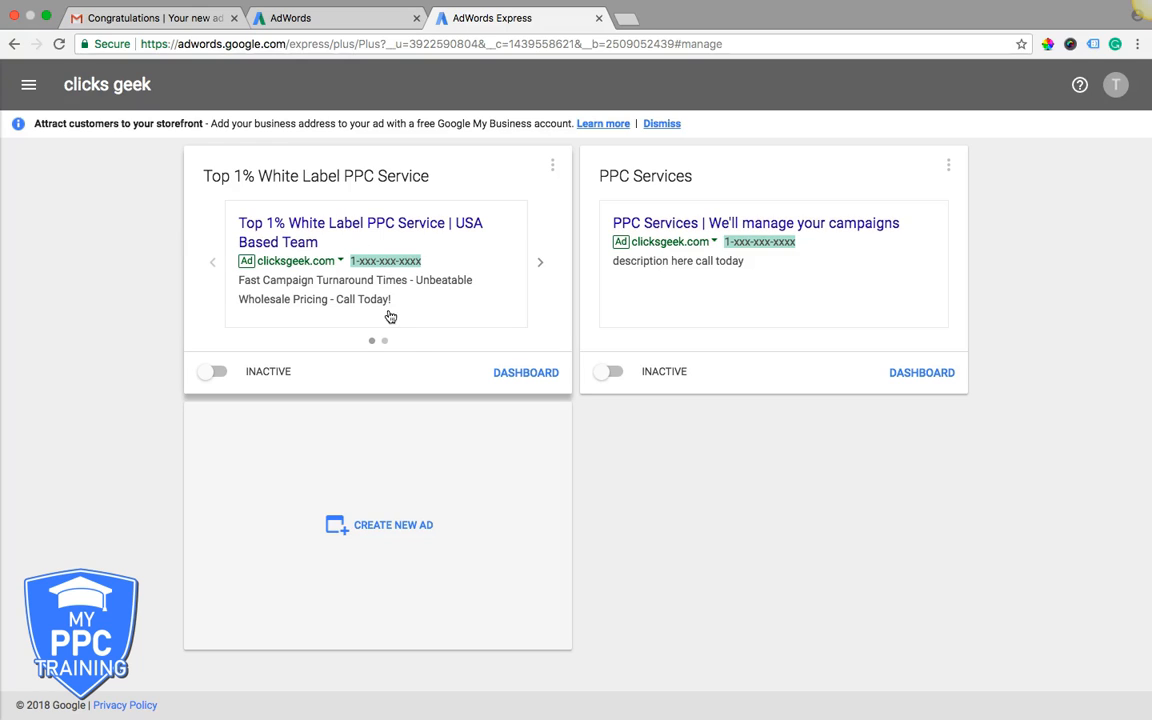
{"action": "mouse_move", "coordinate": [229, 399]}
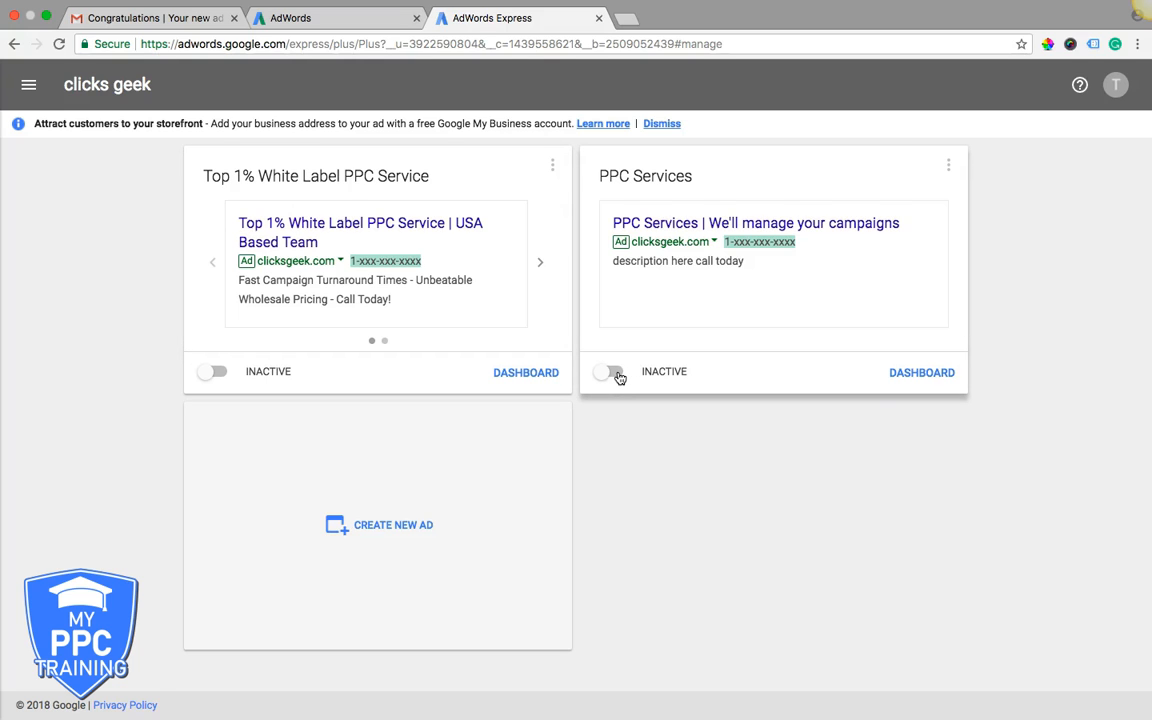
Step: Toggle the PPC Services ad to Active and back off, triggering the pause survey
{"action": "left_click", "coordinate": [610, 372]}
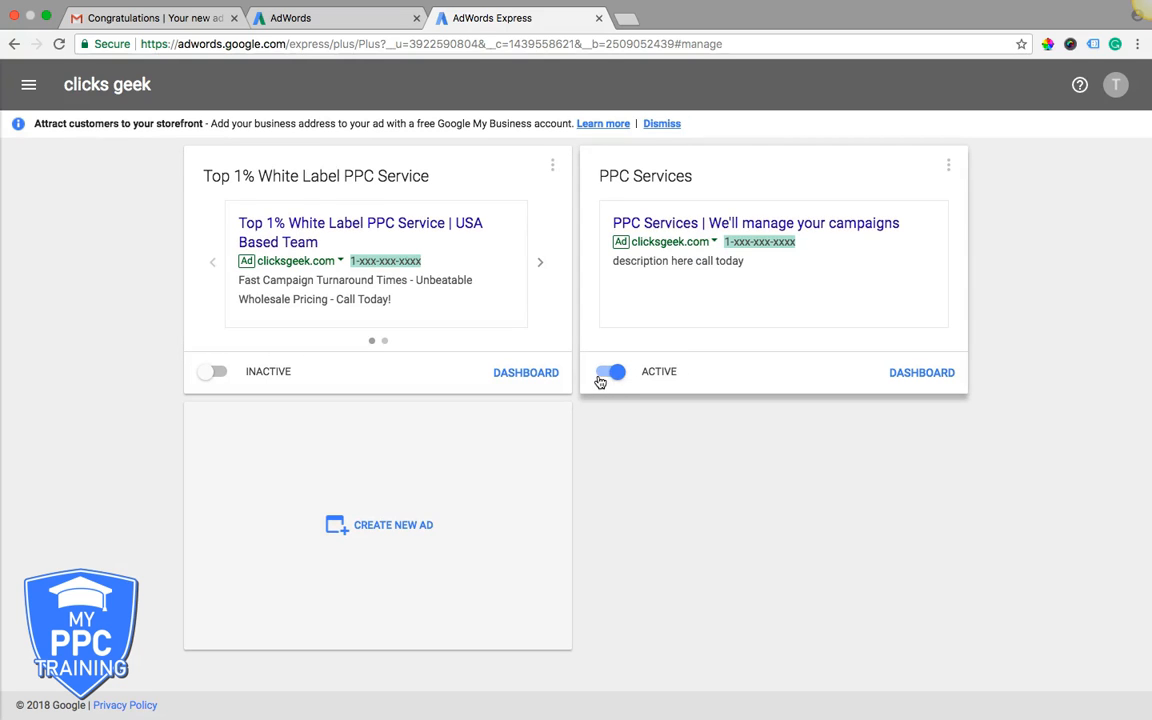
{"action": "left_click", "coordinate": [611, 371]}
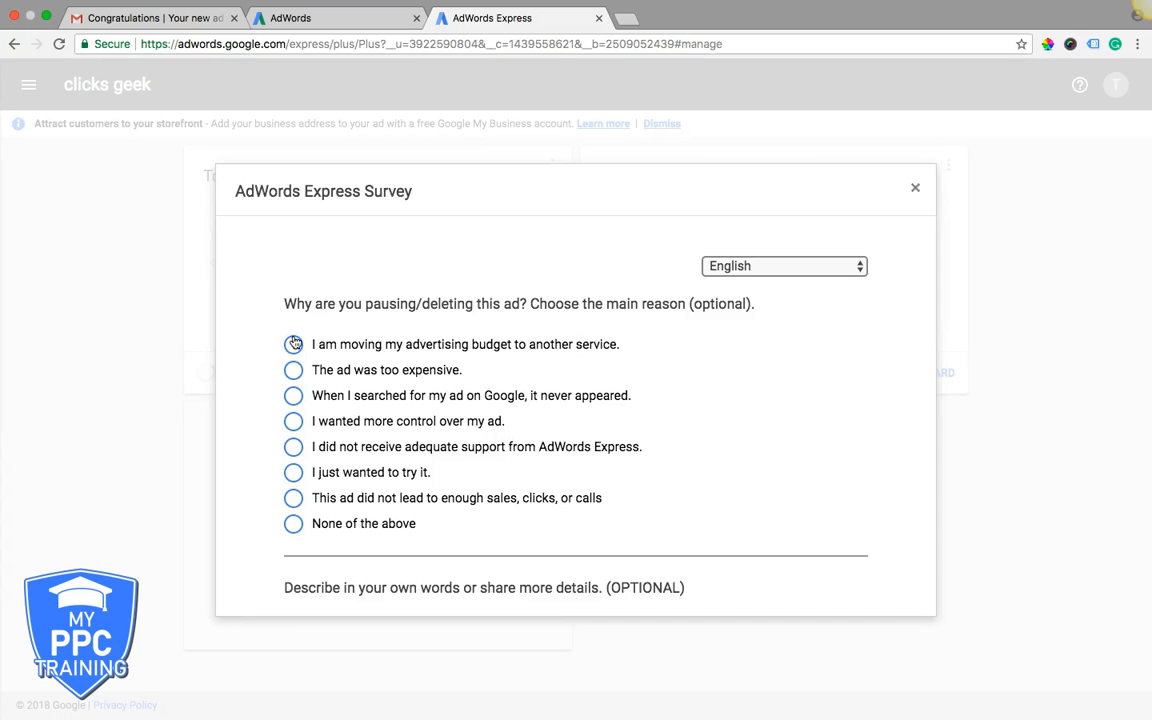
Step: Answer the survey: moving budget elsewhere, no researcher contact; submit and dismiss
{"action": "left_click", "coordinate": [294, 344]}
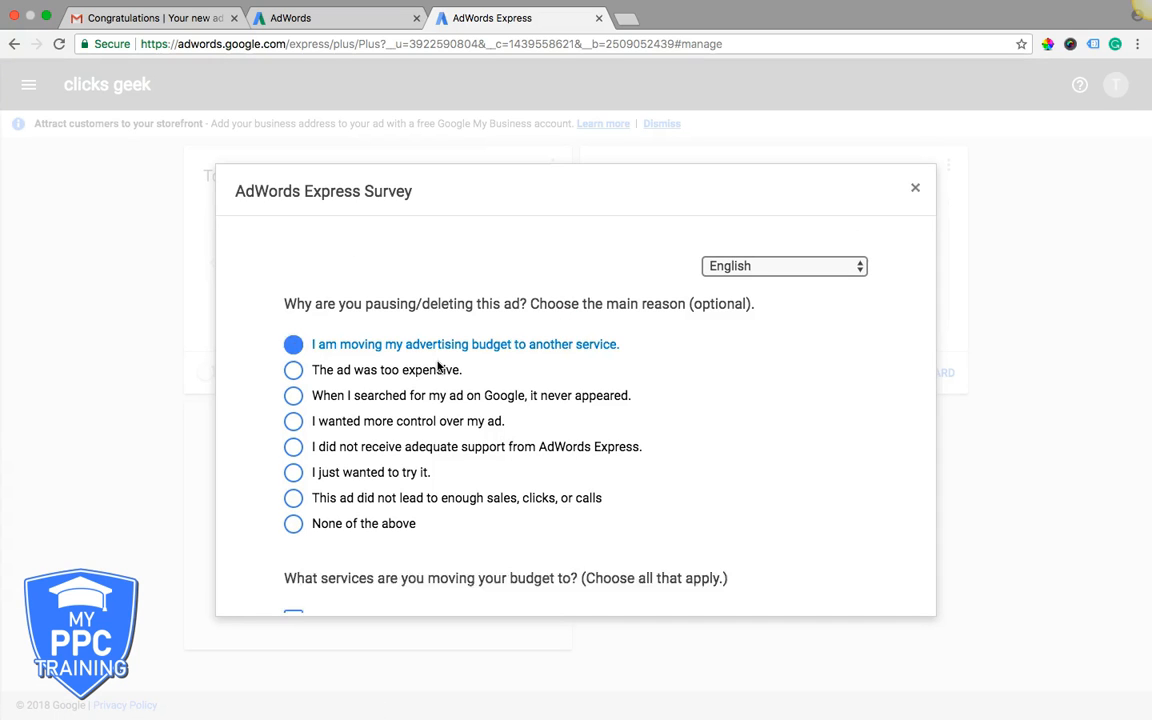
{"action": "scroll", "scroll_direction": "down", "scroll_amount": 3}
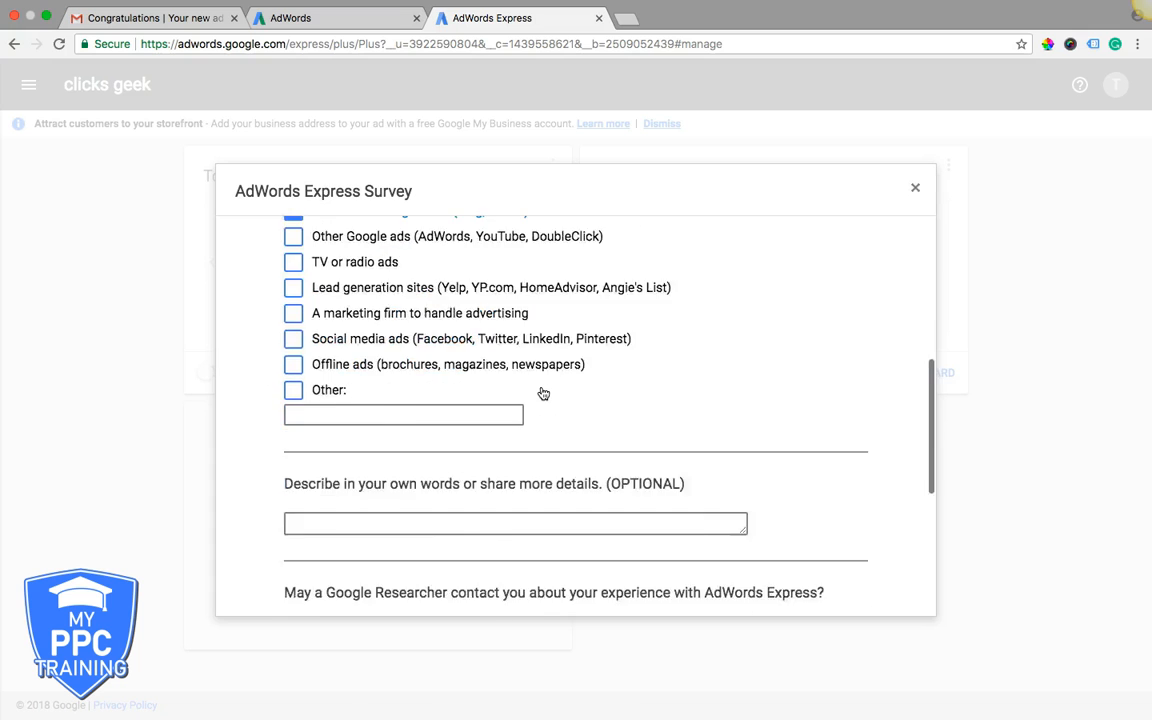
{"action": "scroll", "scroll_direction": "down", "scroll_amount": 3}
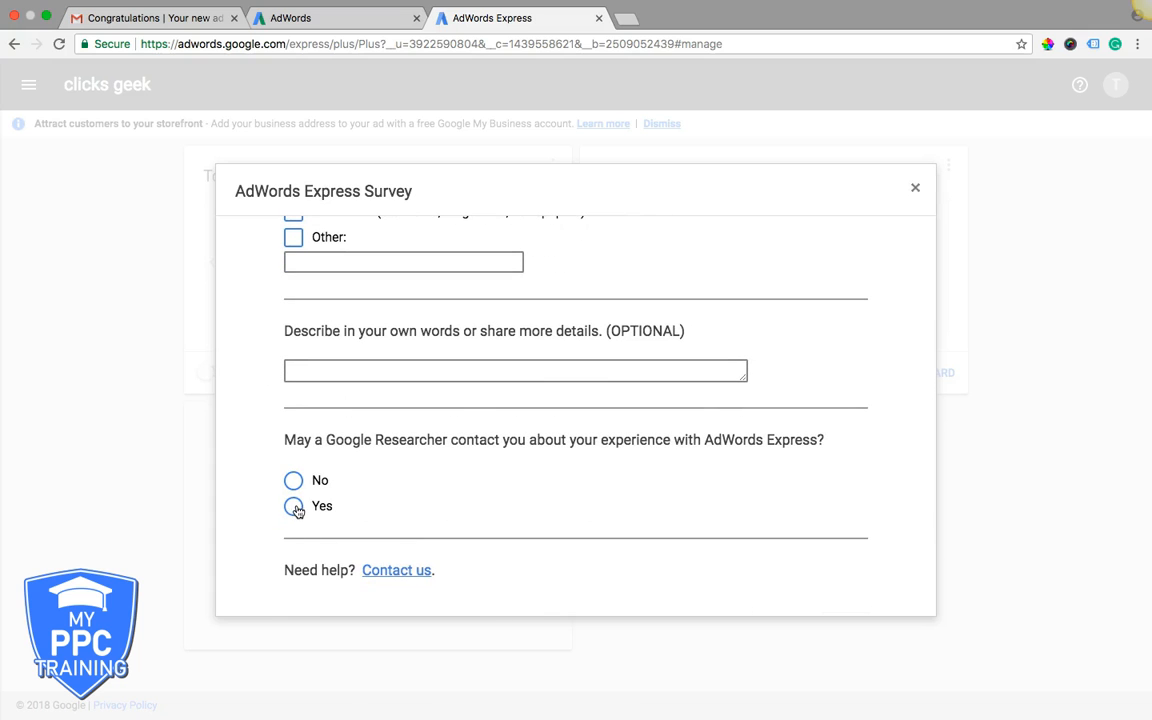
{"action": "left_click", "coordinate": [294, 480]}
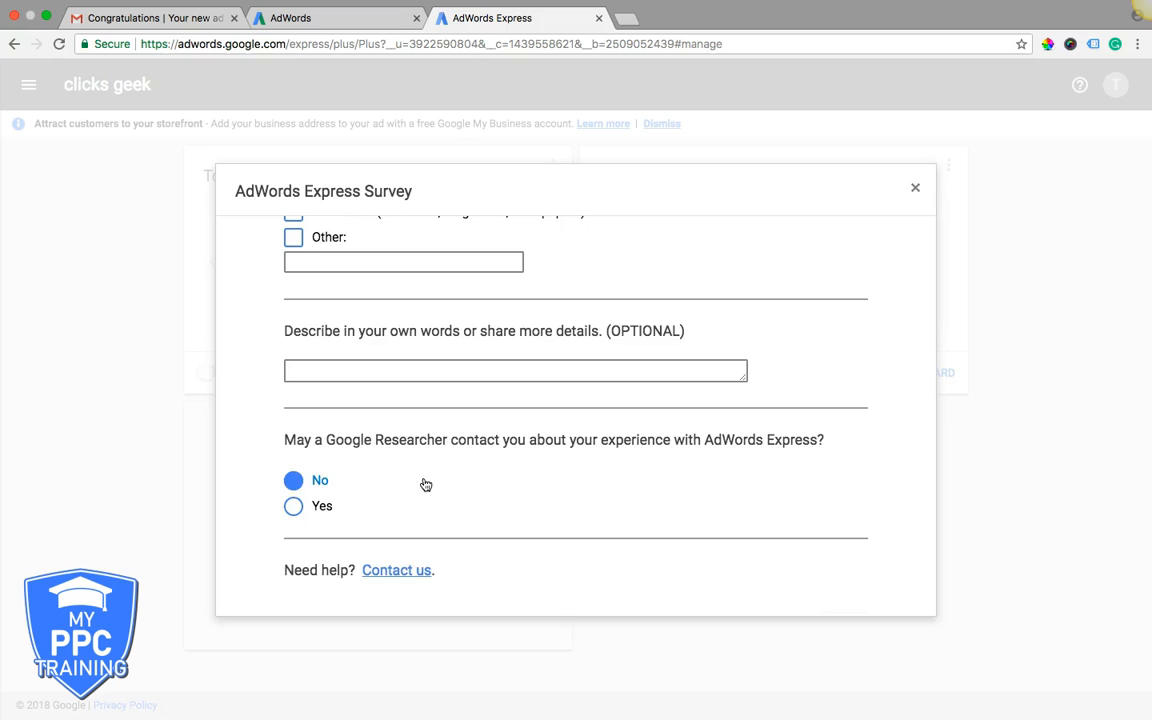
{"action": "scroll", "scroll_direction": "down", "scroll_amount": 3}
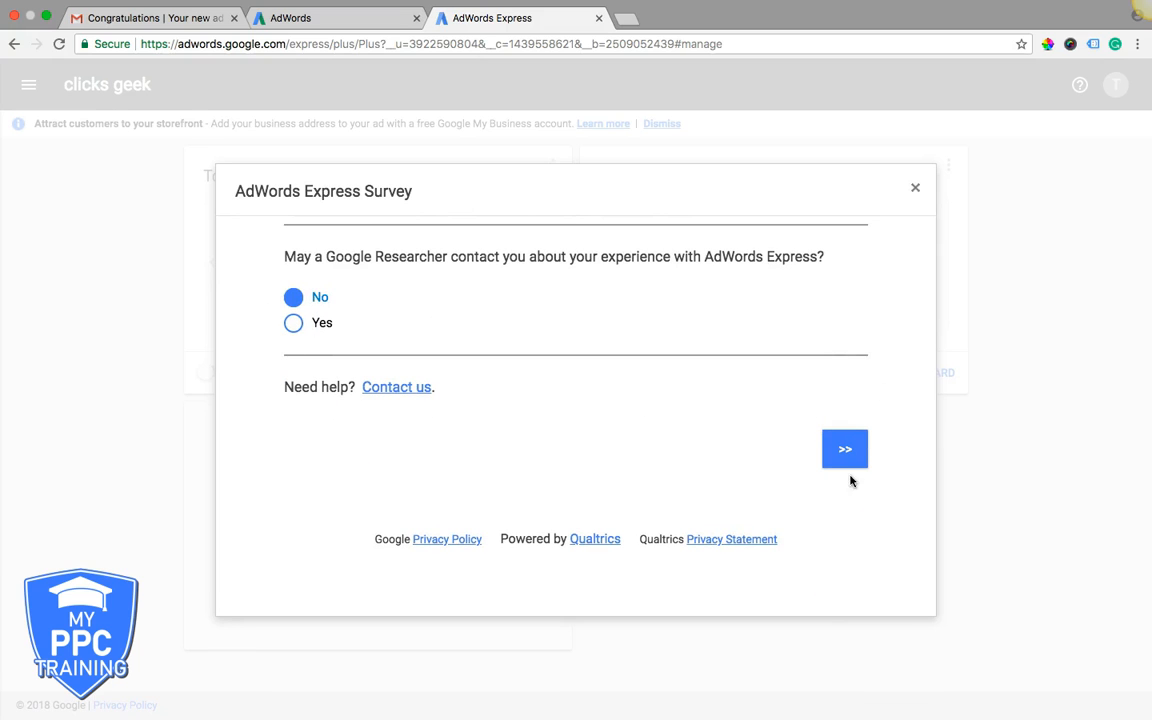
{"action": "left_click", "coordinate": [844, 448]}
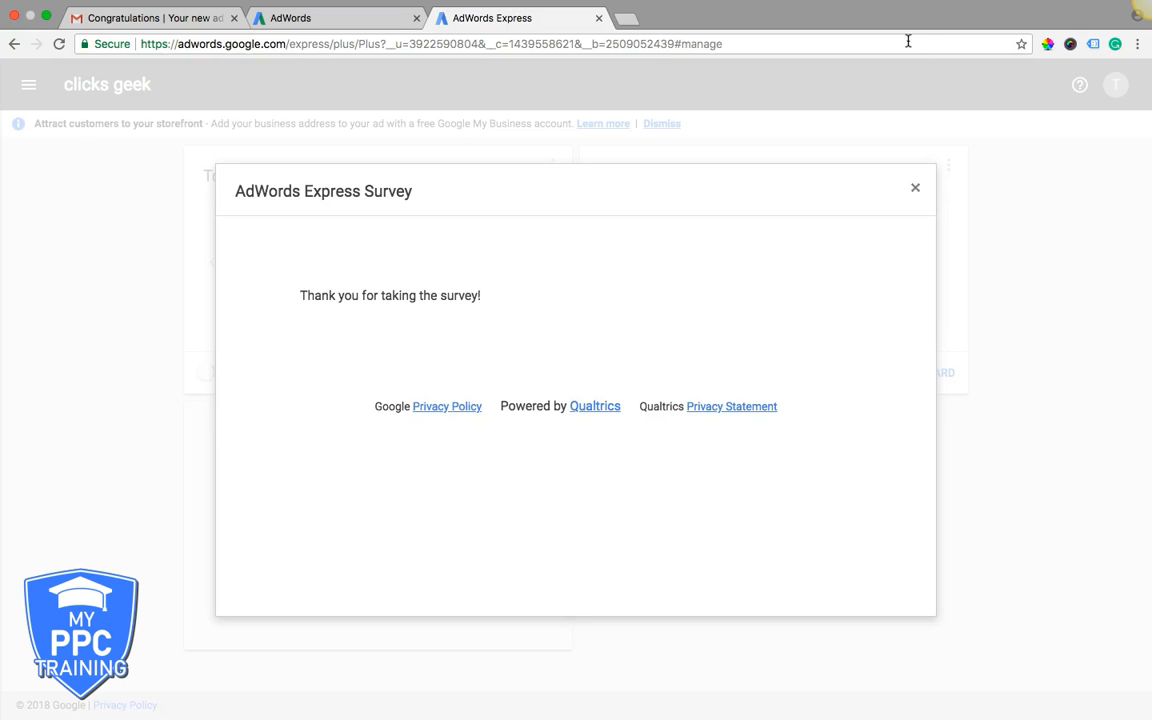
{"action": "left_click", "coordinate": [915, 188]}
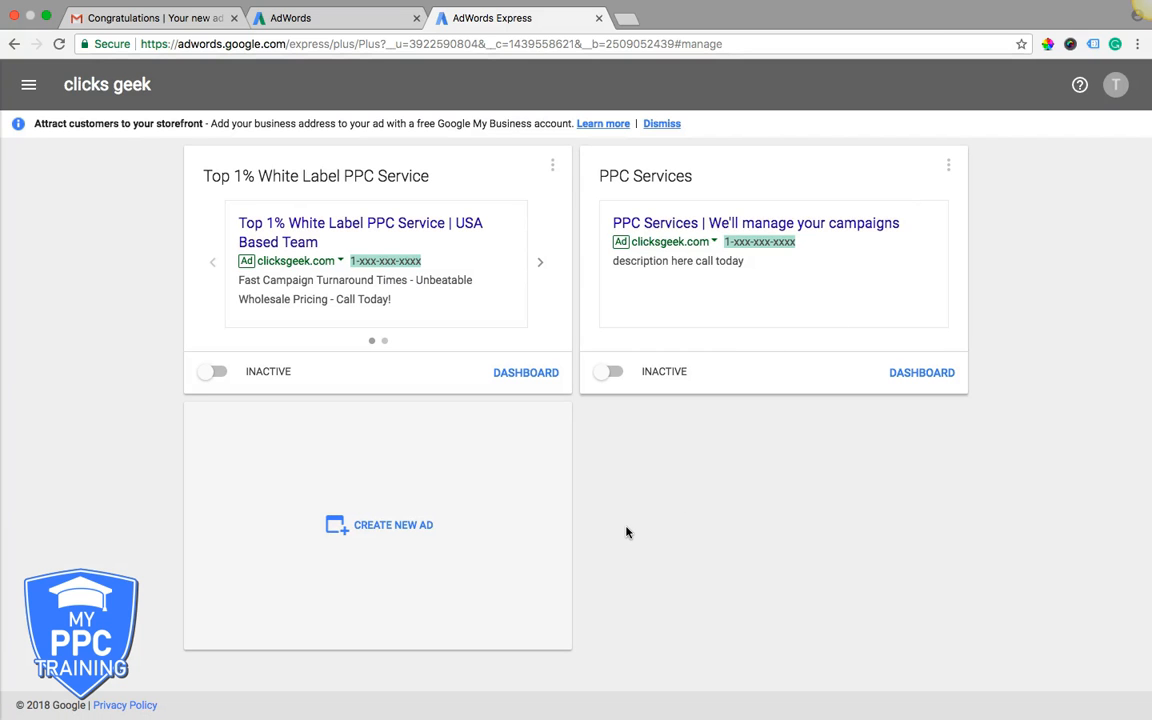